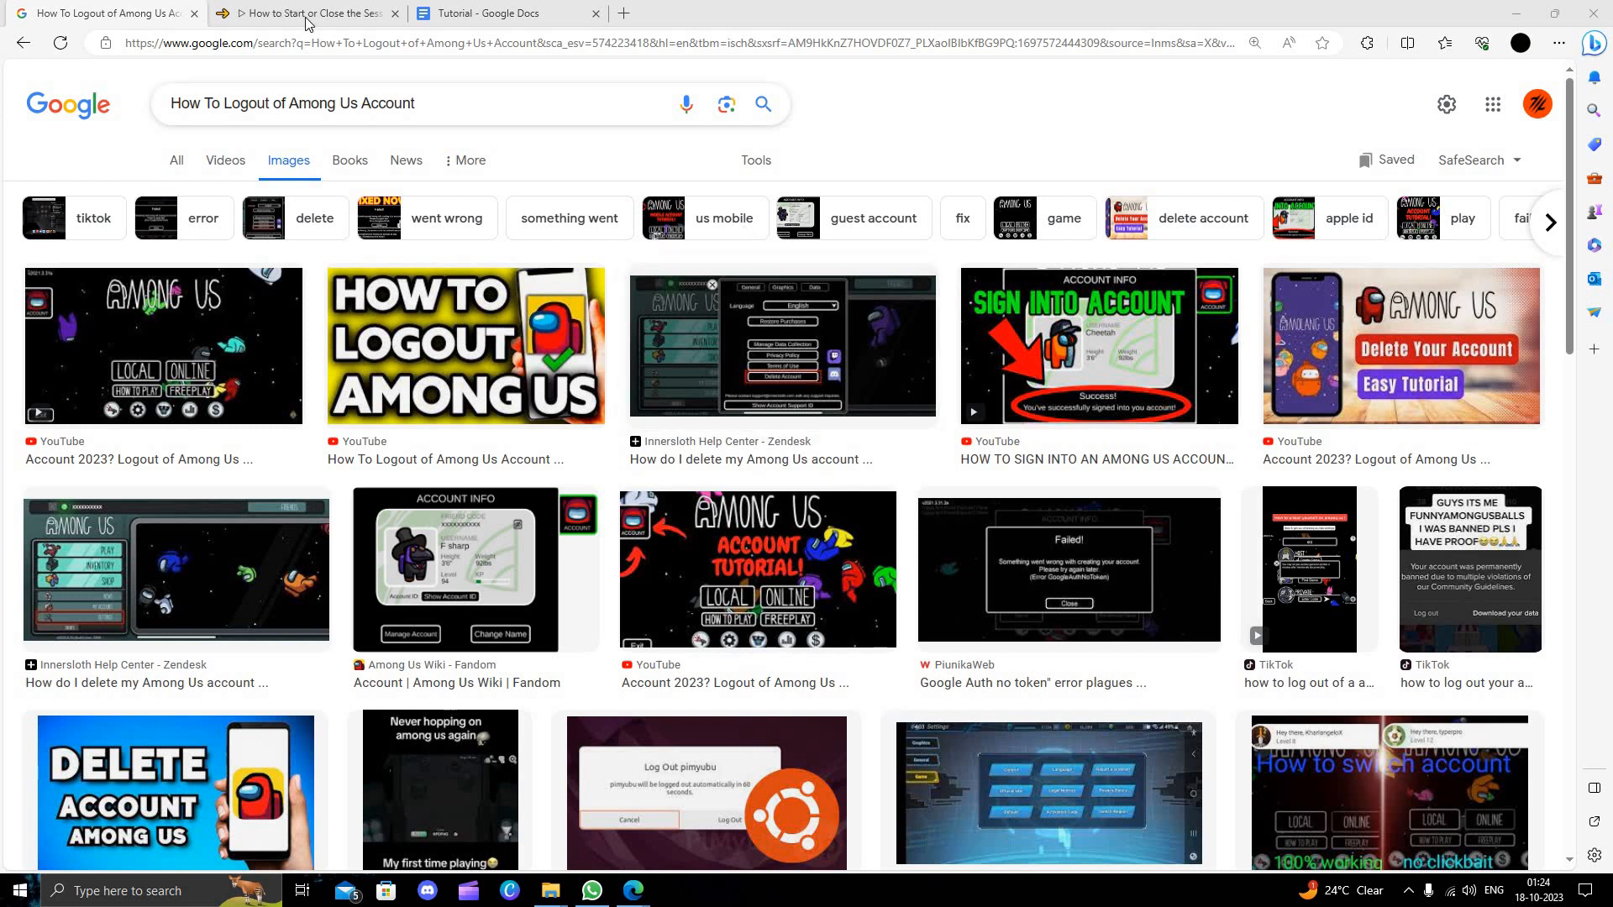
Switch to the 'How to Start or Close the Session' dontruko article tab.
left_click(304, 13)
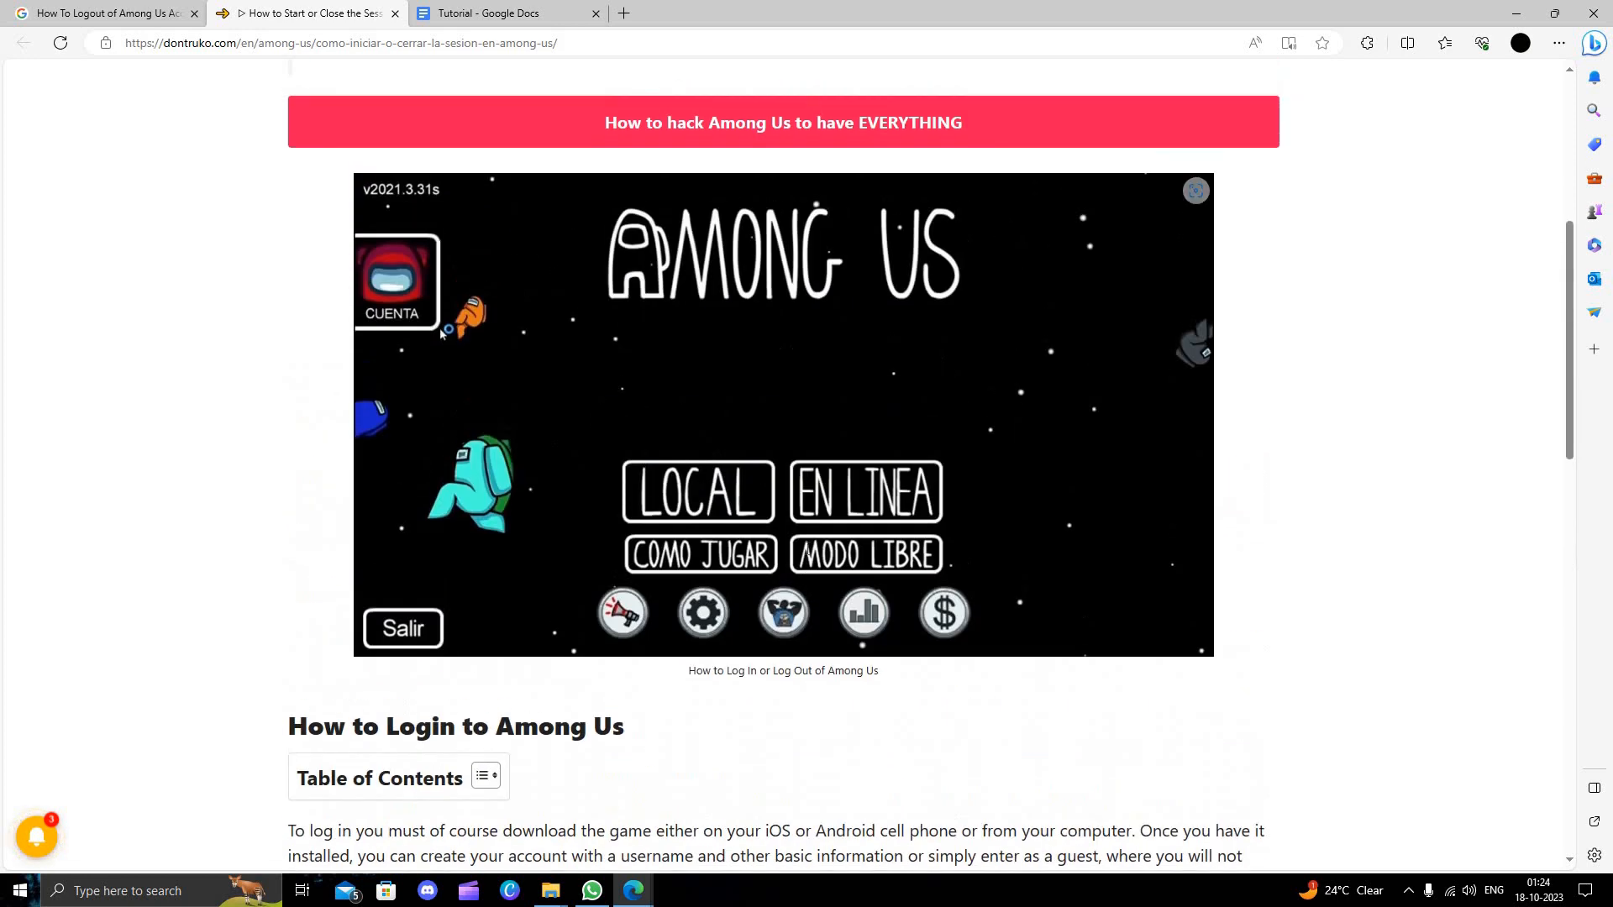
Scroll past the Among Us screenshot to the three-step logout section.
scroll("down", 3)
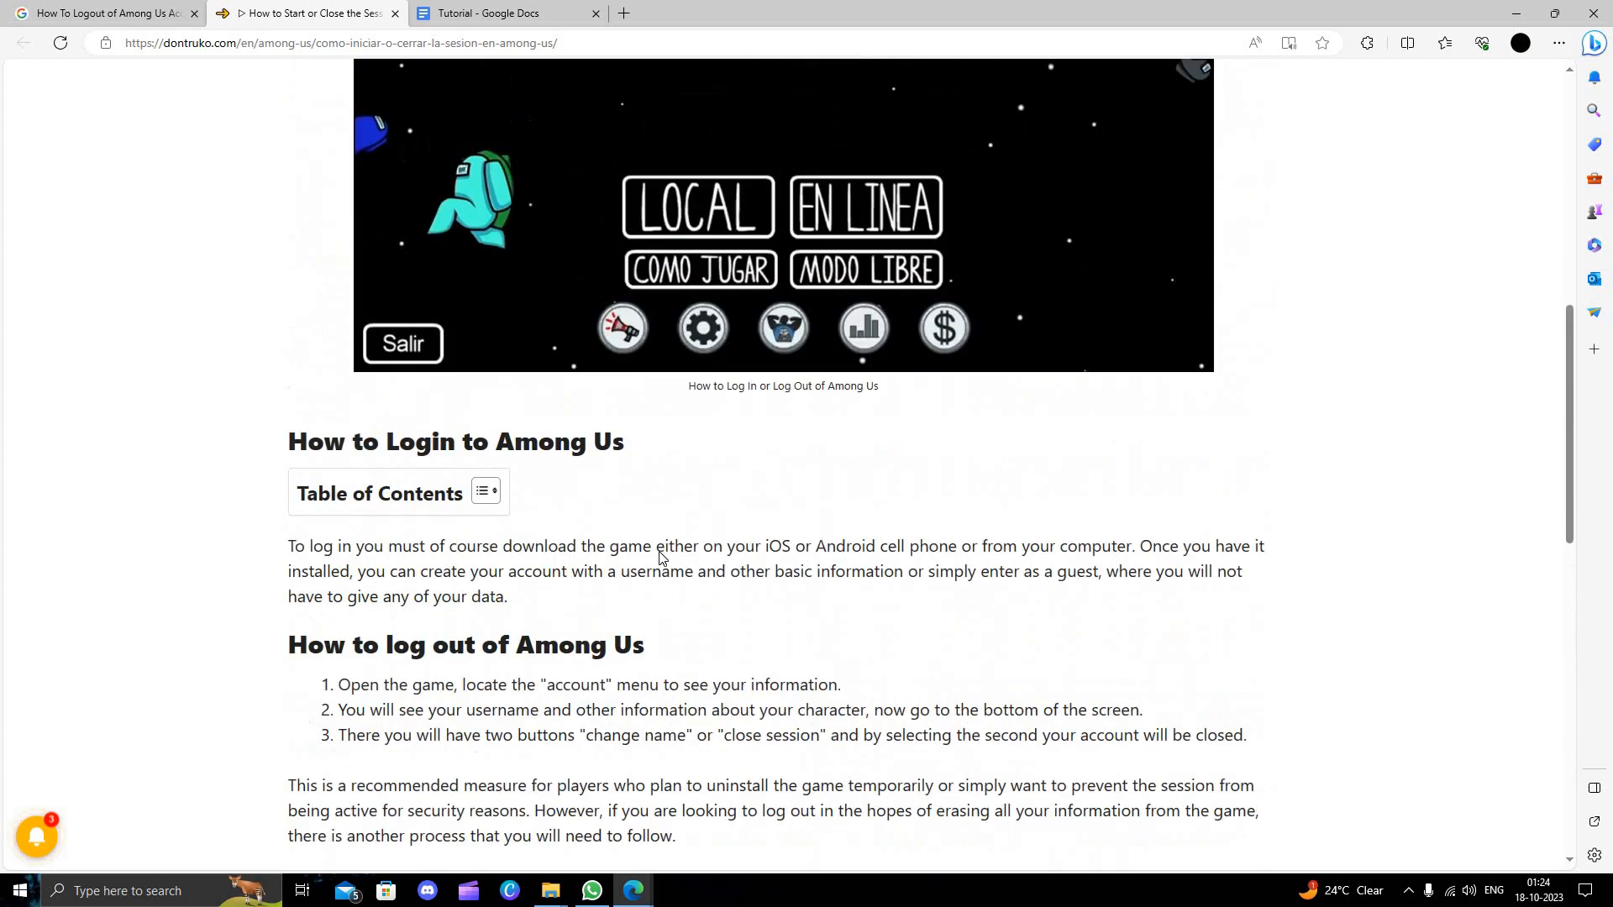
scroll("down", 3)
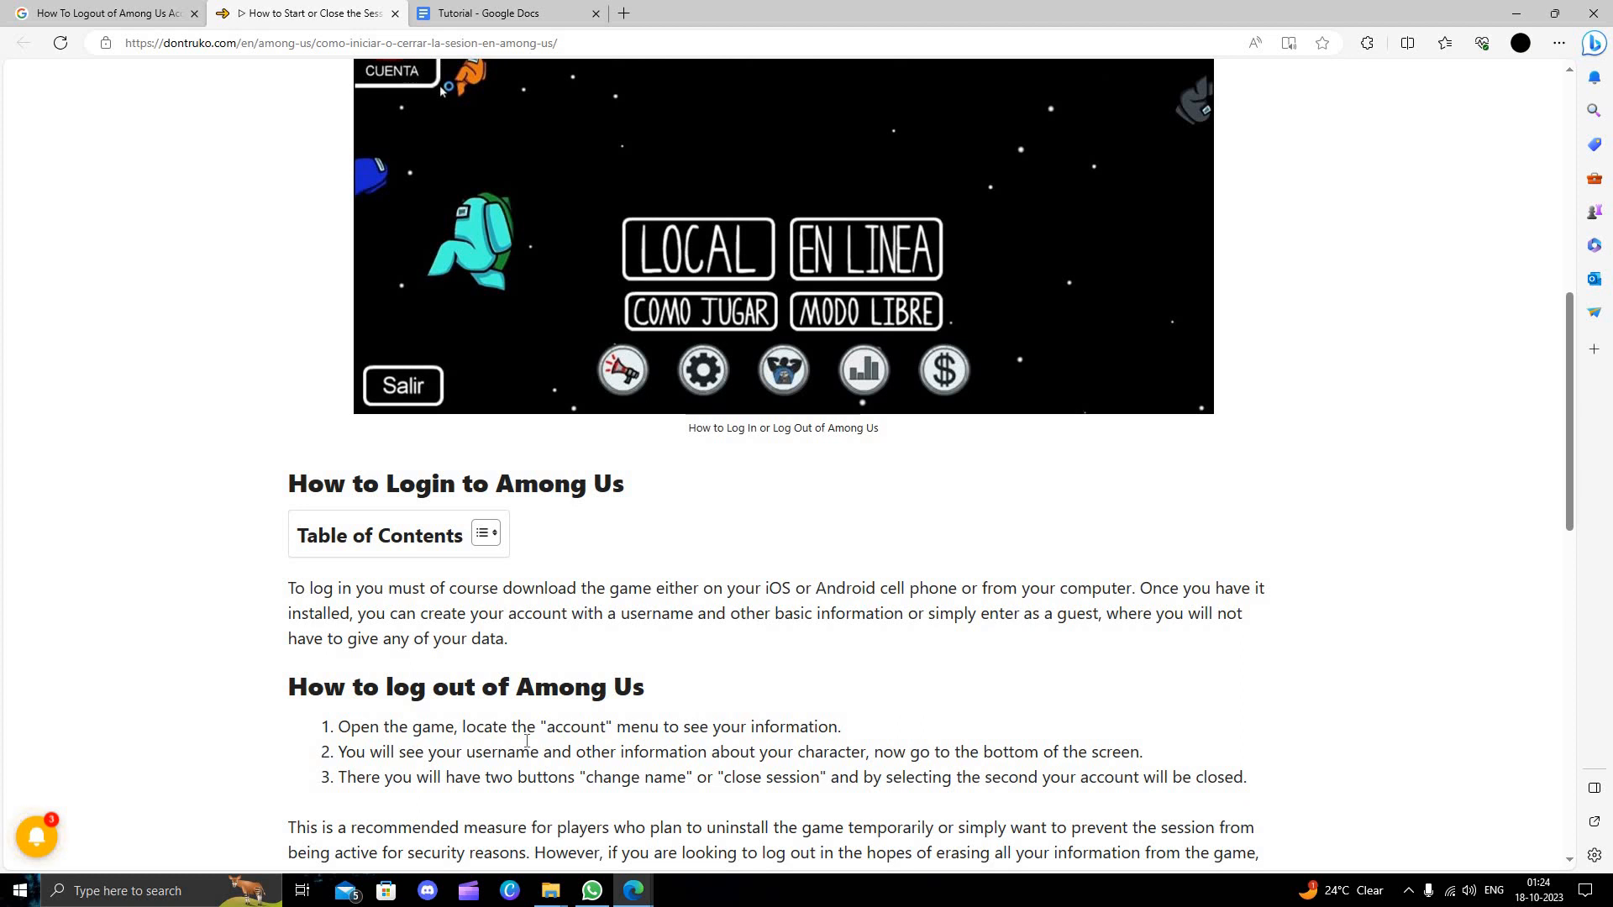
mouse_move(704, 372)
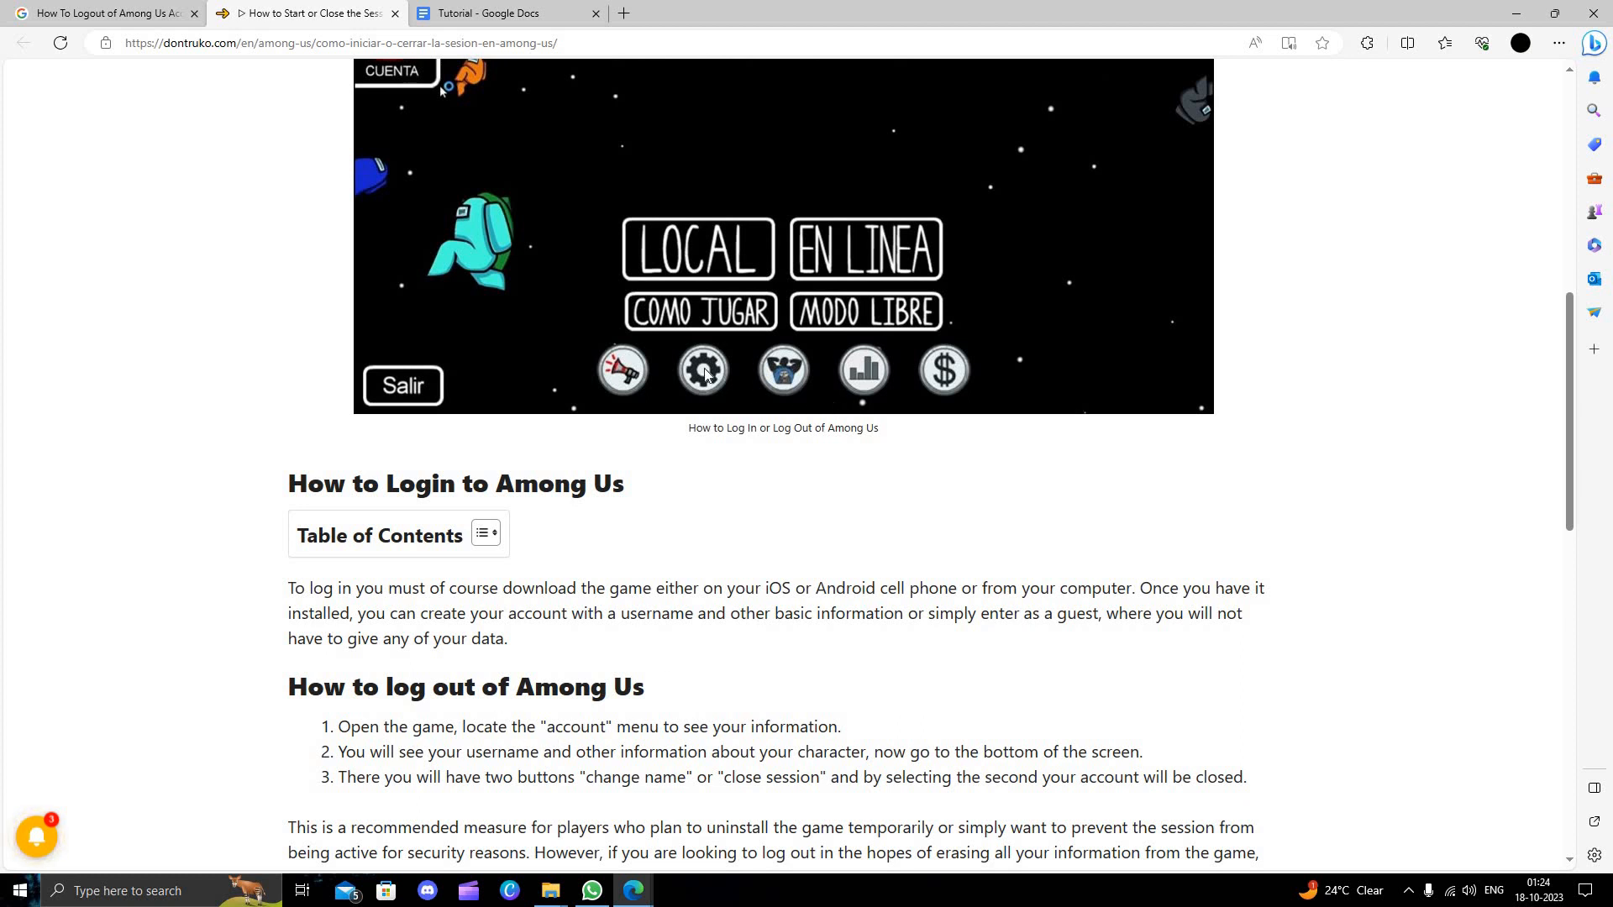
mouse_move(637, 743)
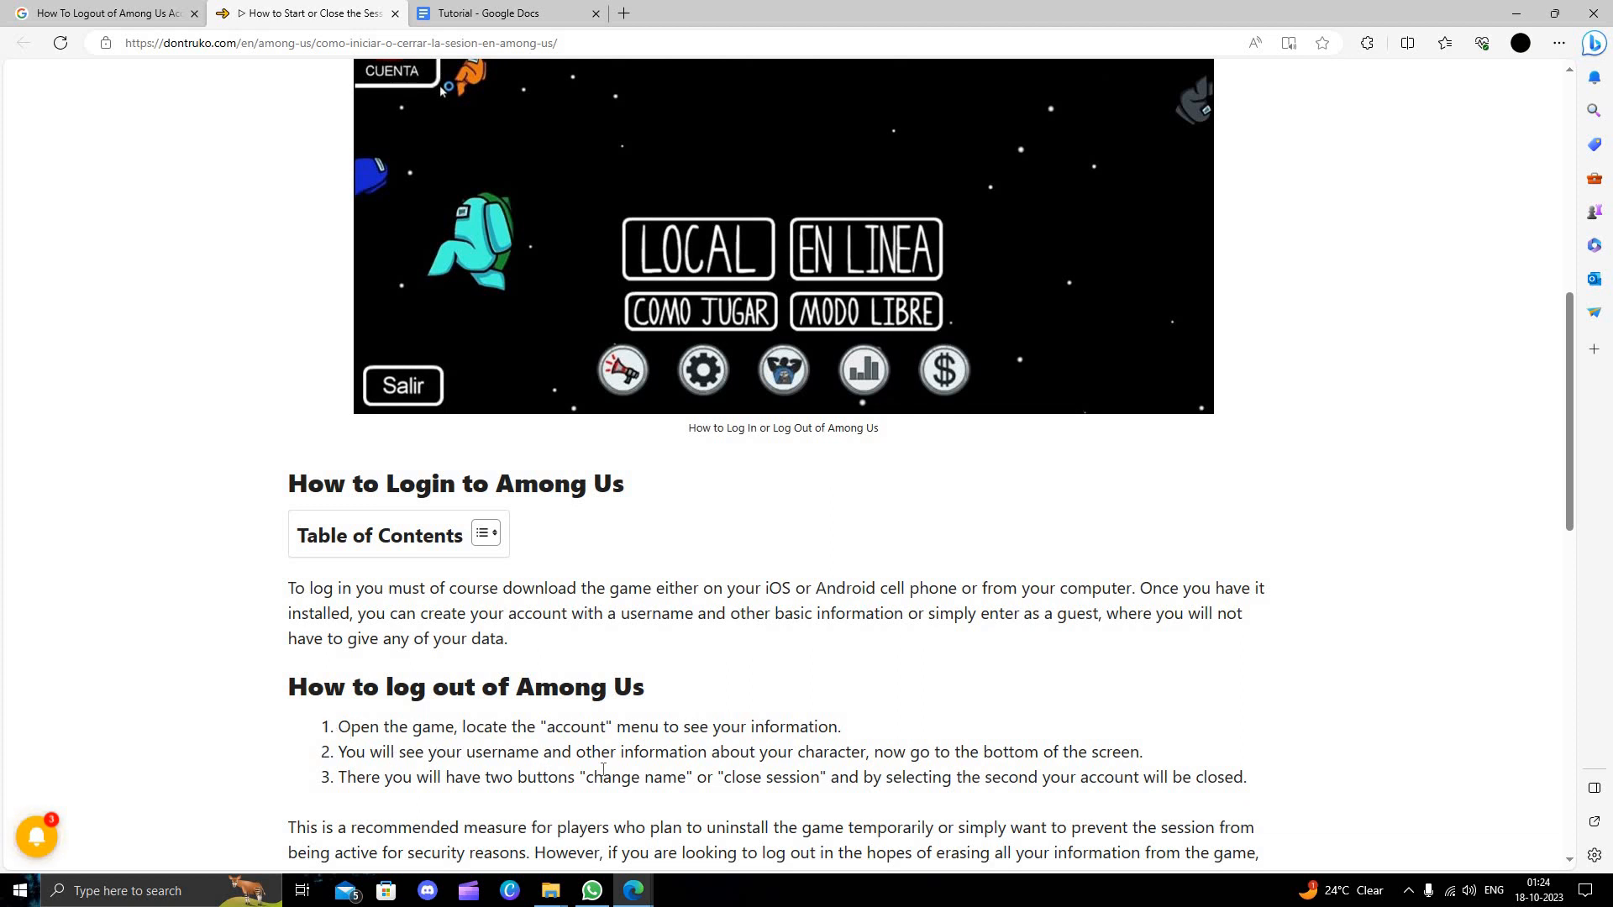
mouse_move(677, 680)
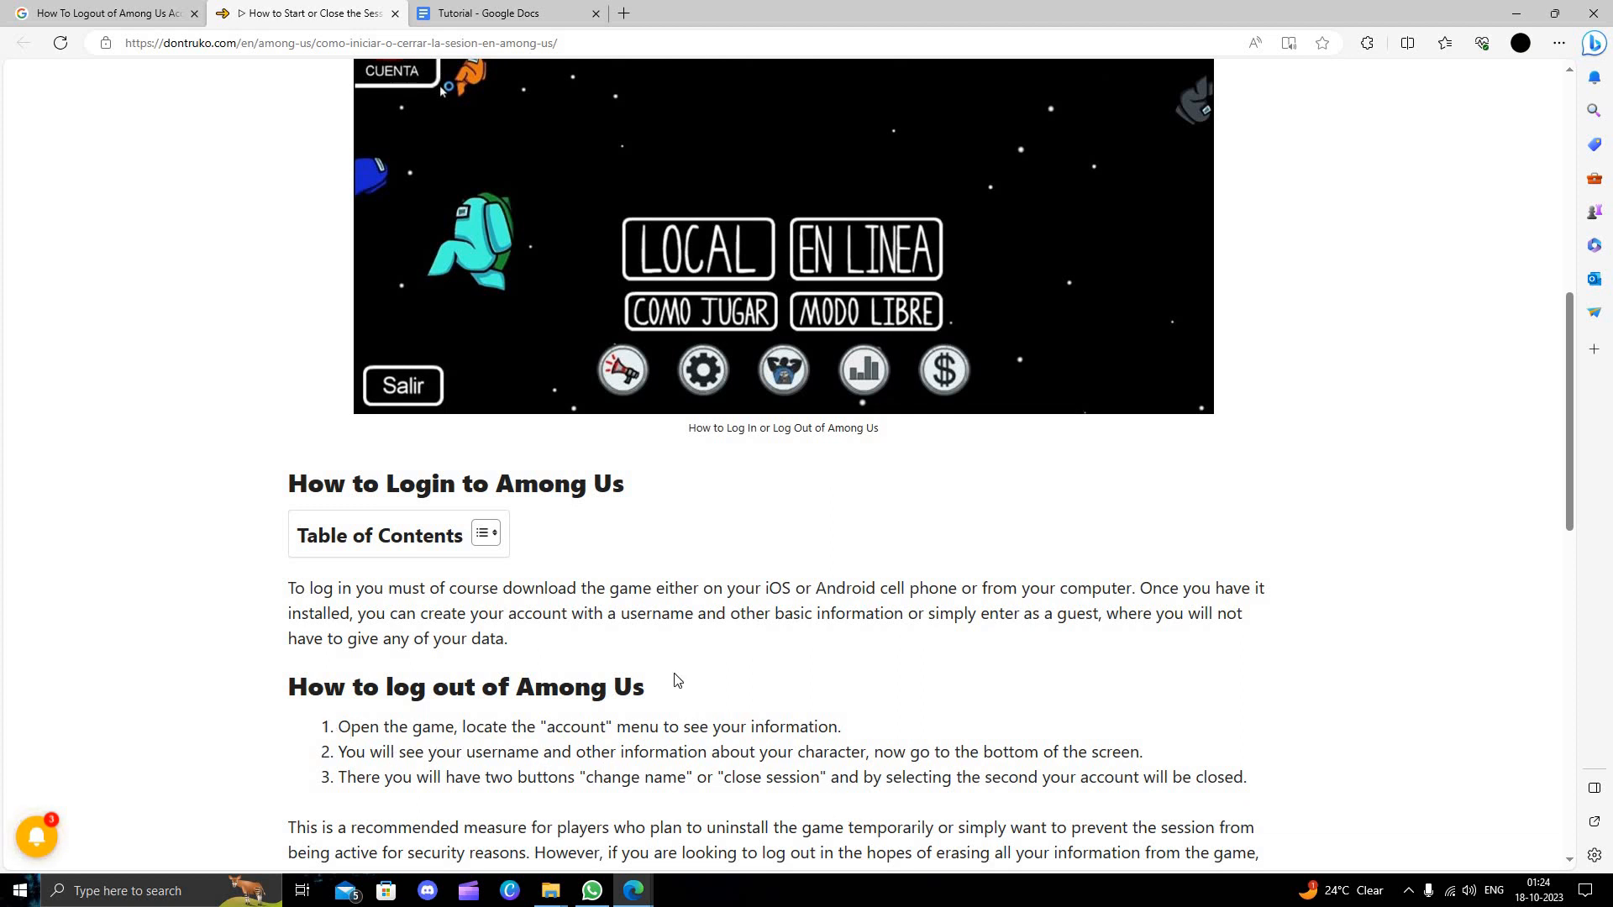
mouse_move(897, 577)
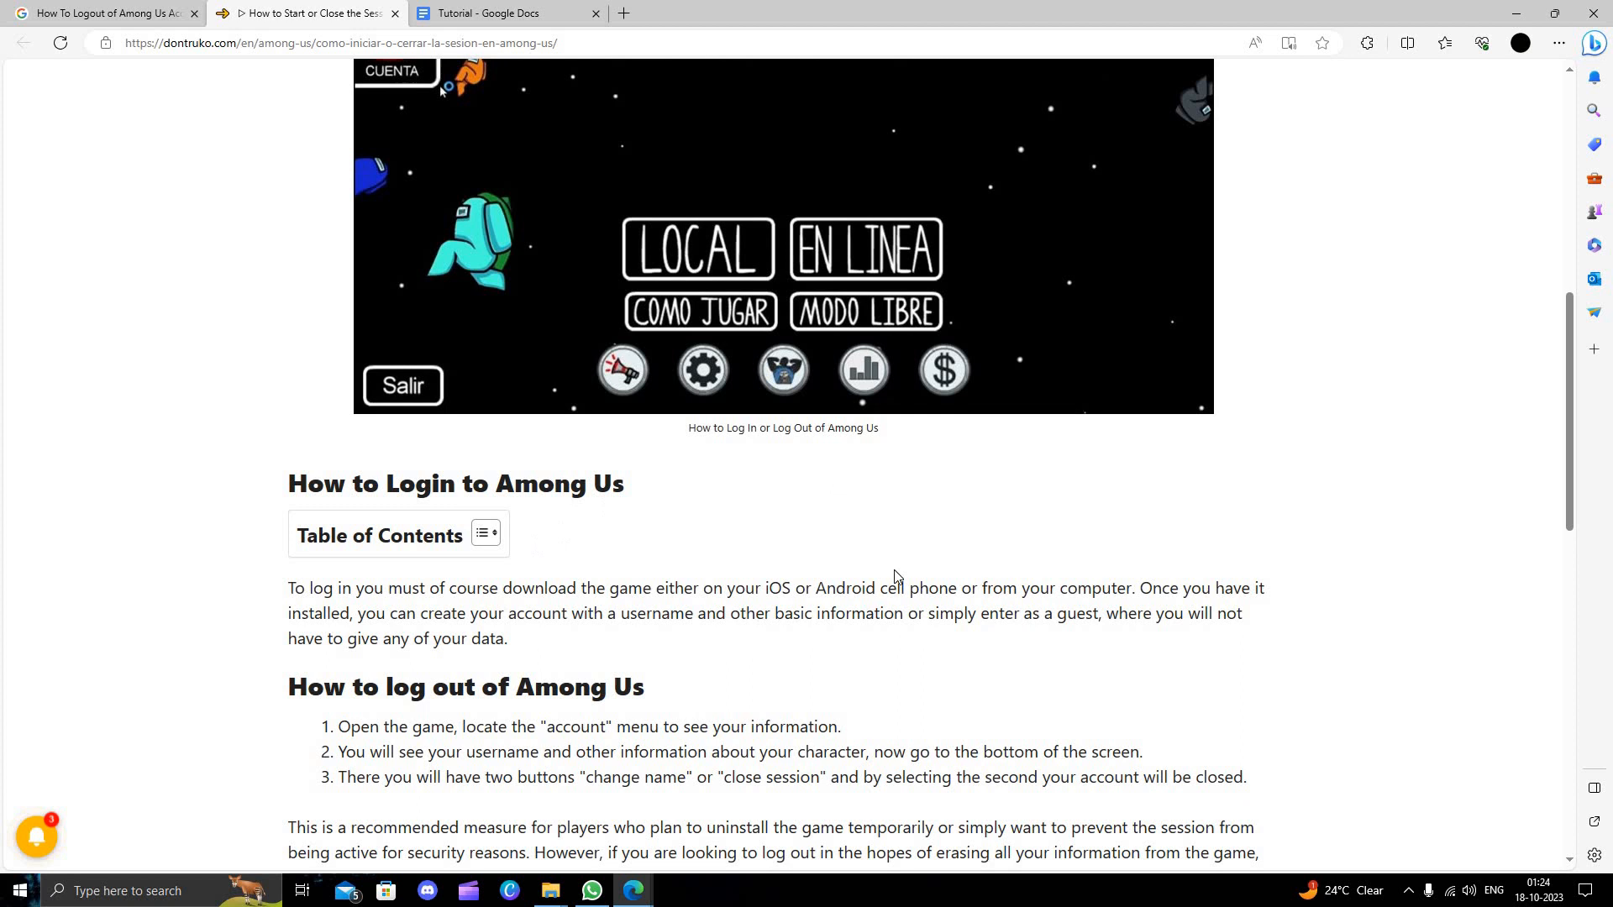
mouse_move(664, 645)
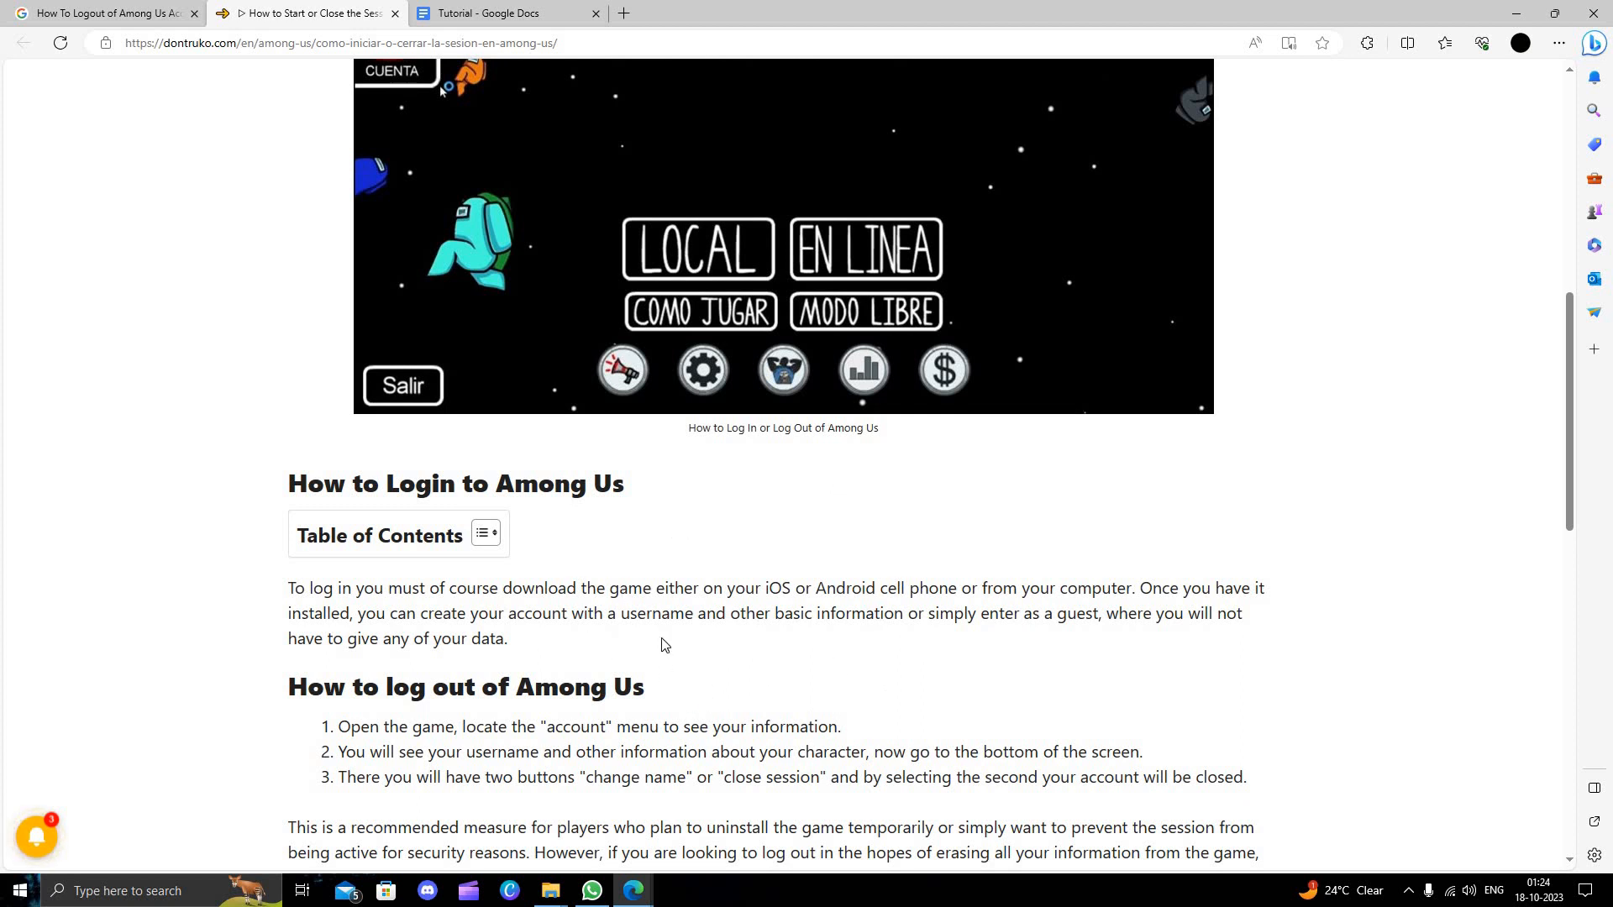
mouse_move(808, 670)
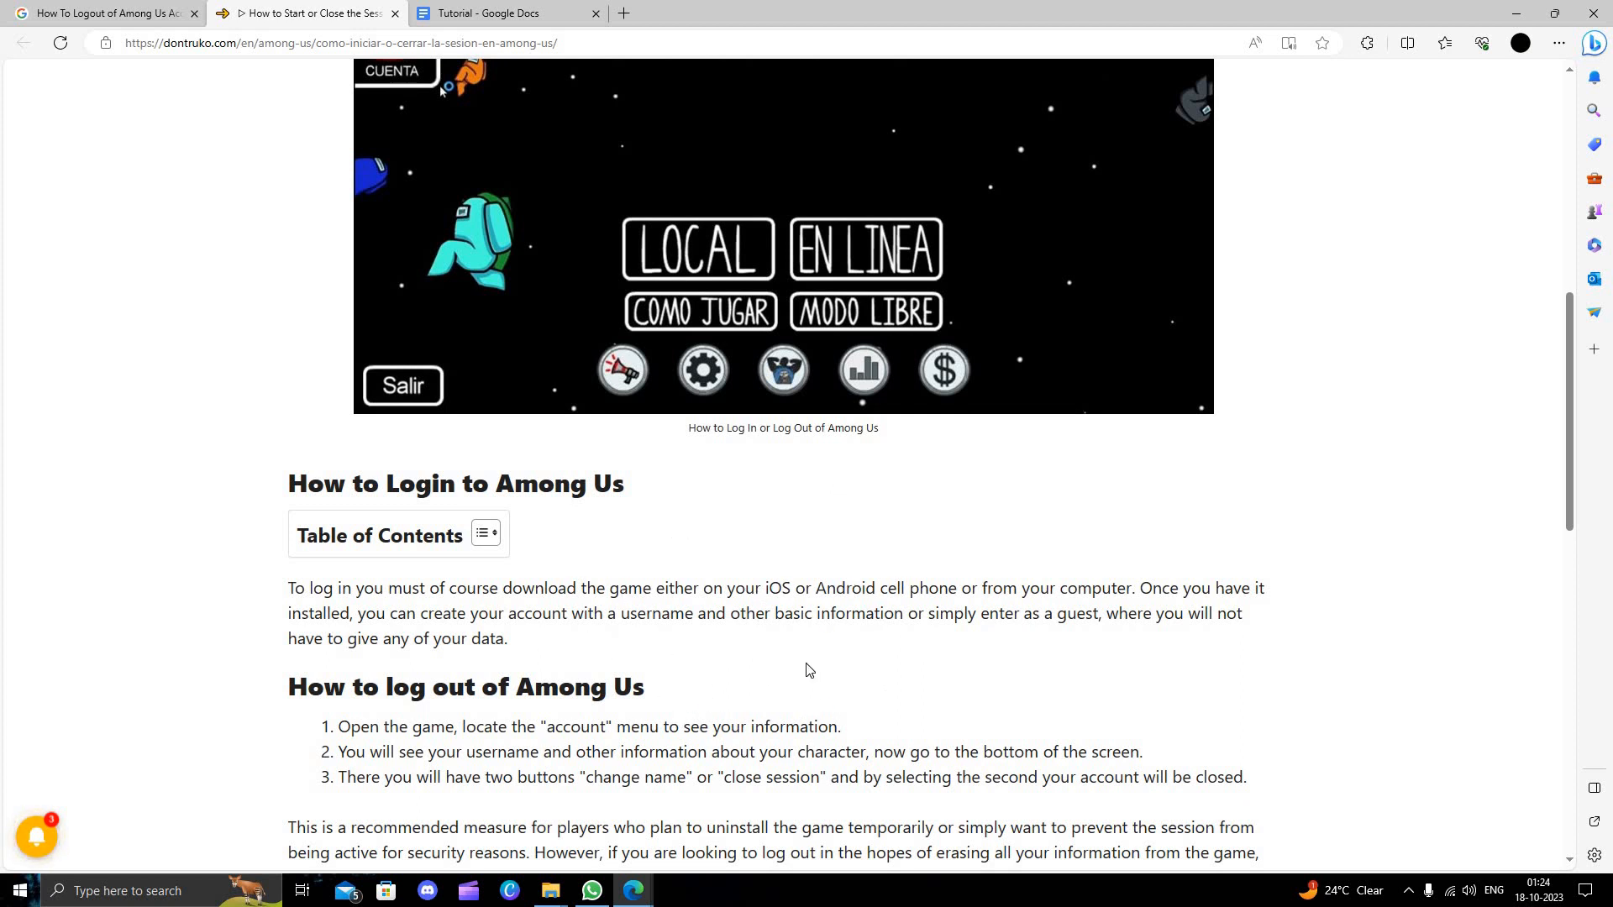
mouse_move(816, 655)
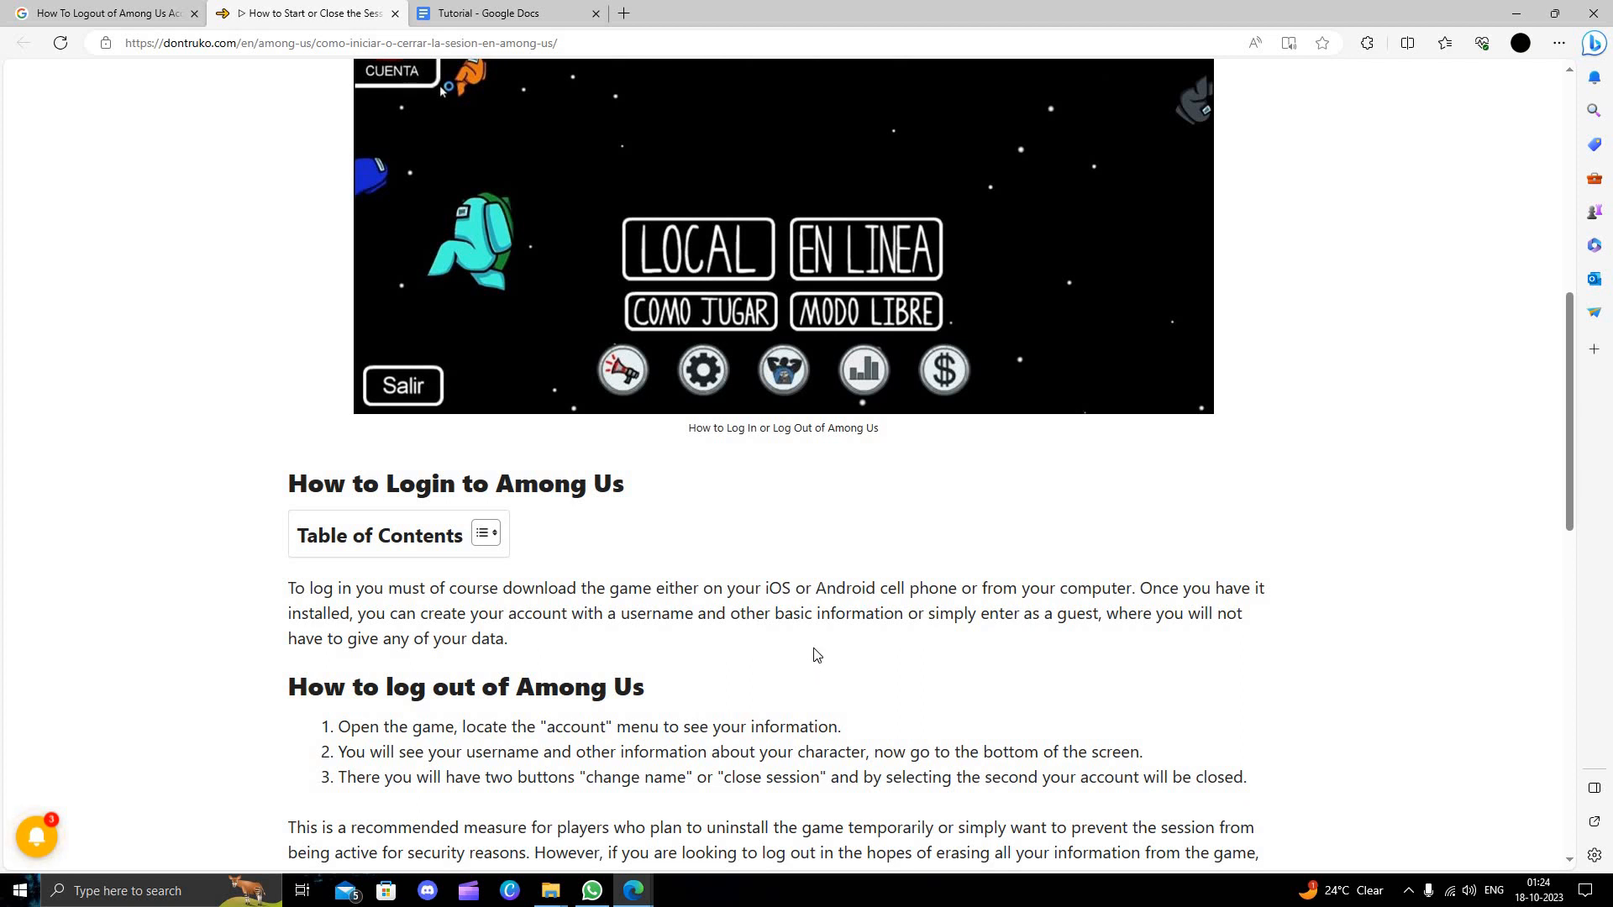
mouse_move(821, 683)
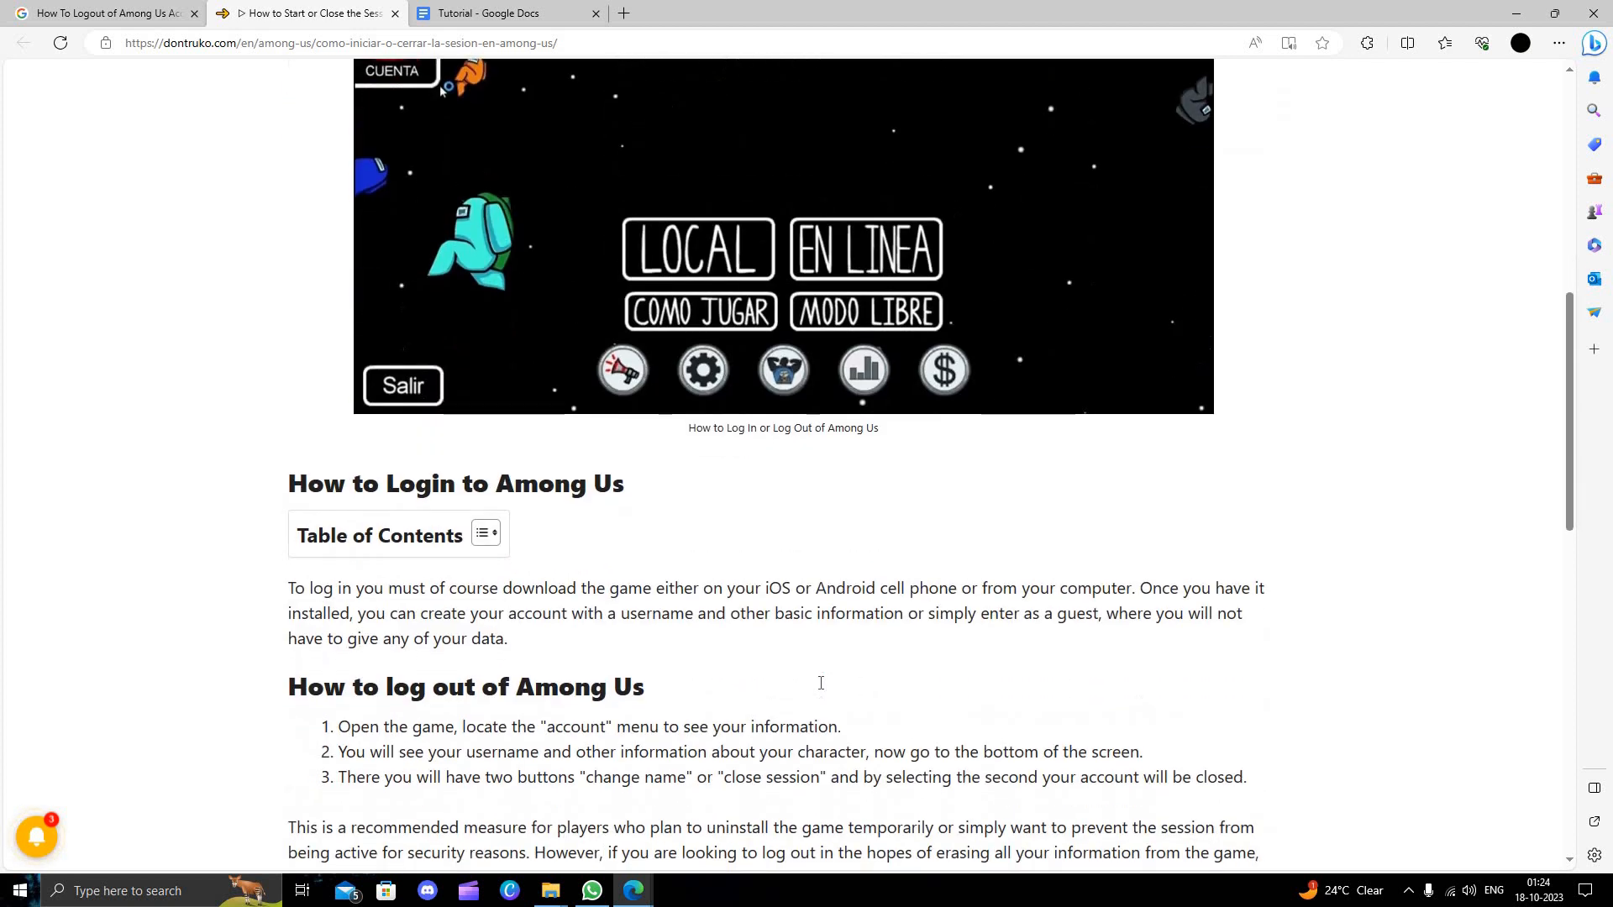
Scroll through the Google Play Games and Steam data-deletion paragraphs, then back to the logout steps.
scroll("down", 3)
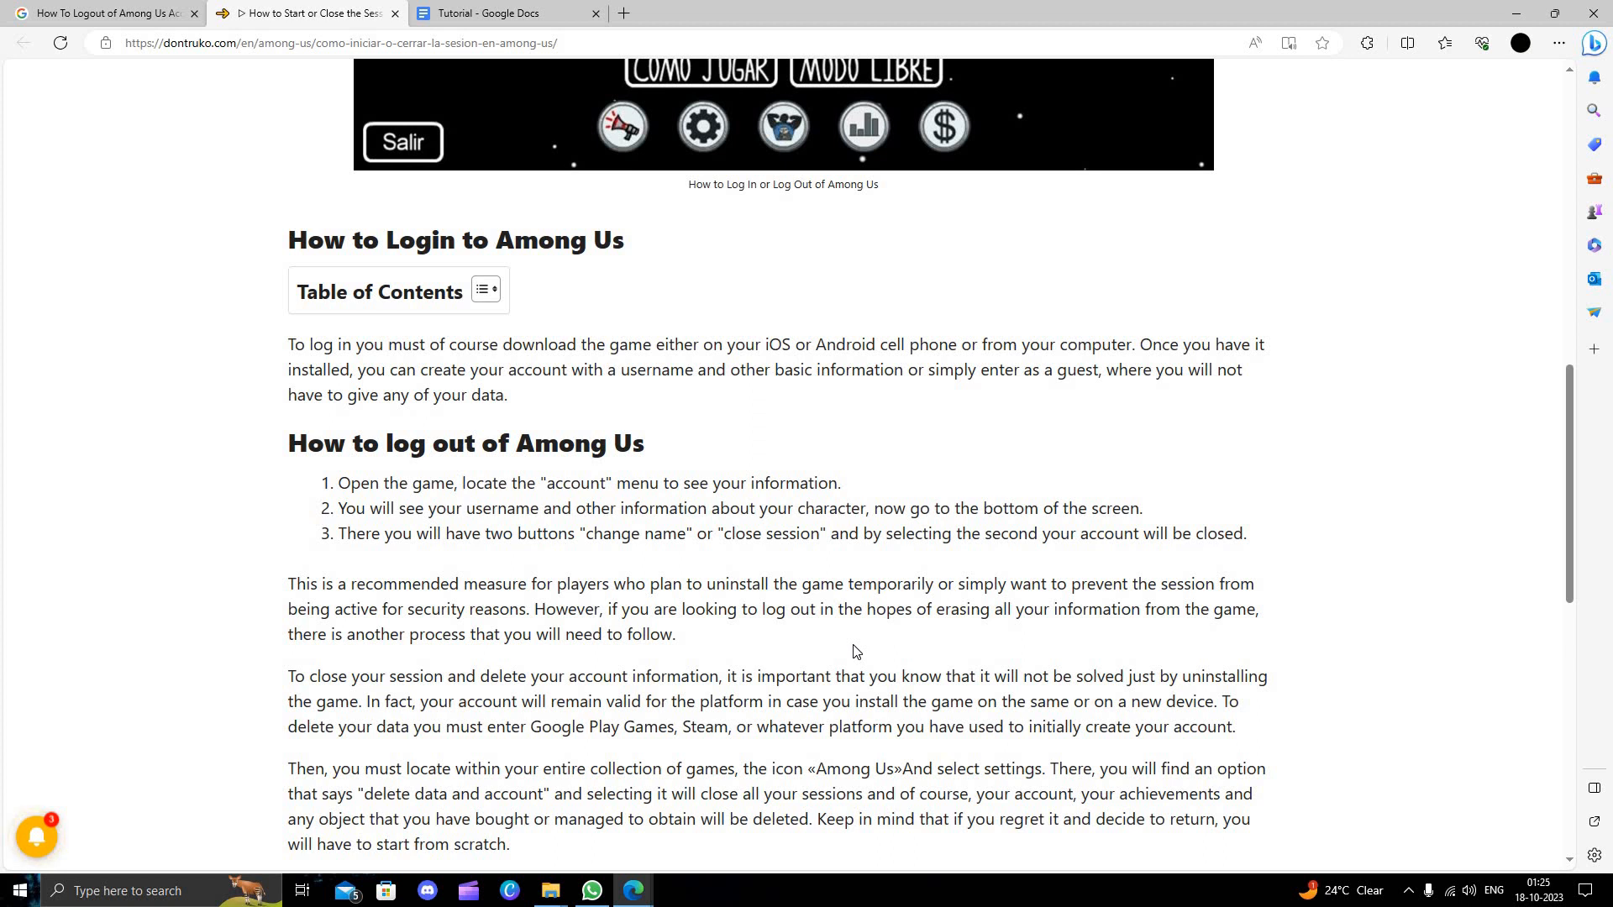
mouse_move(599, 311)
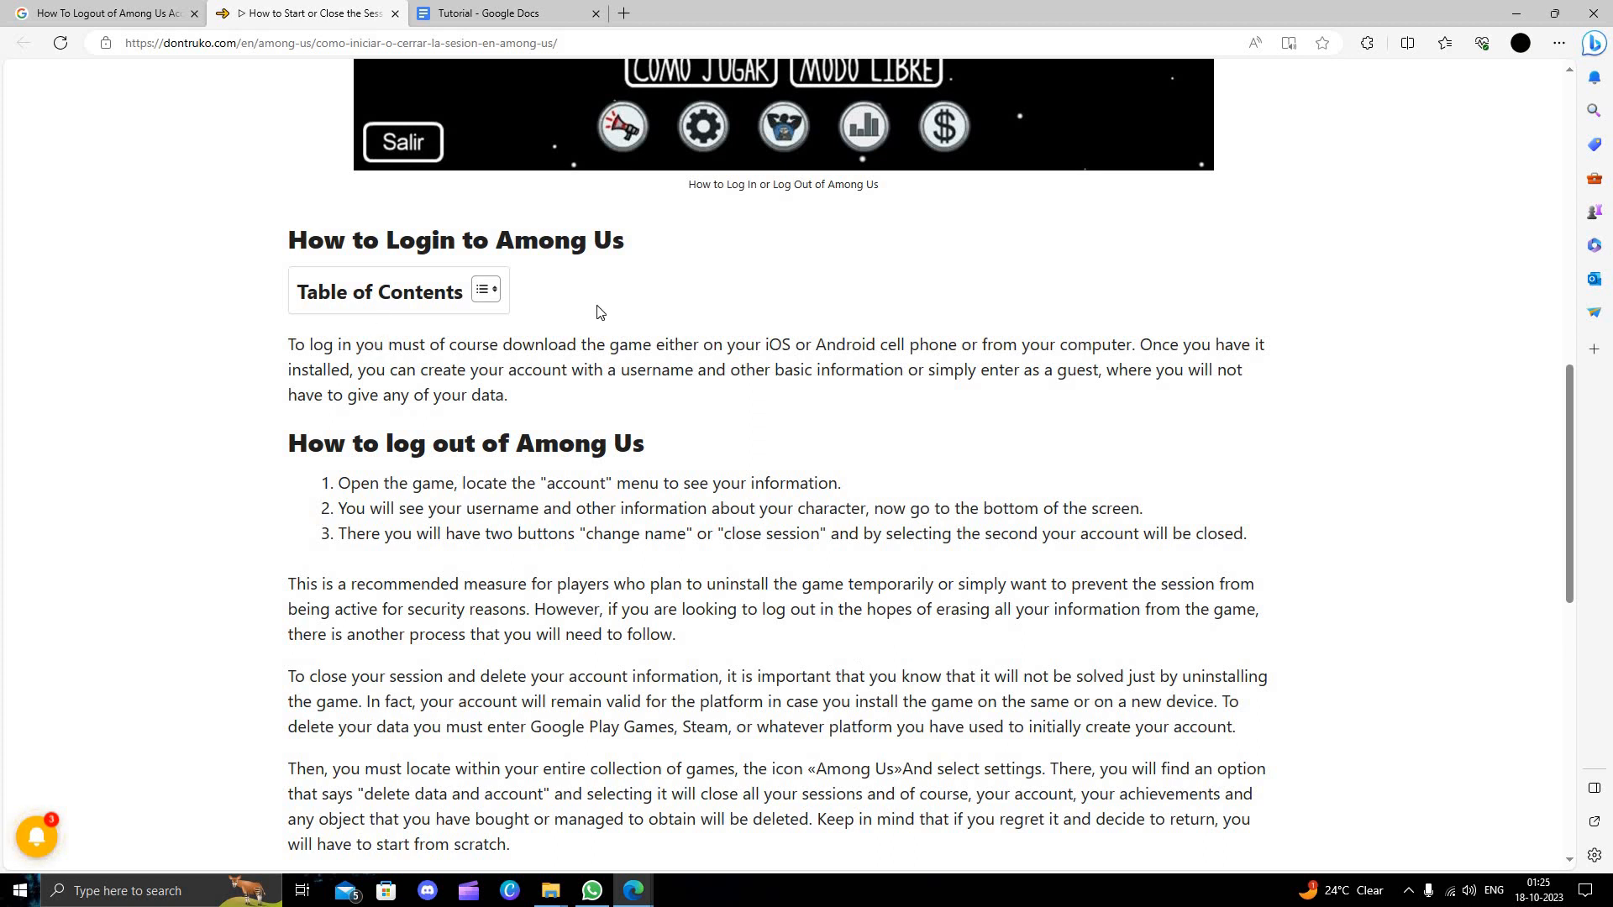
scroll("down", 3)
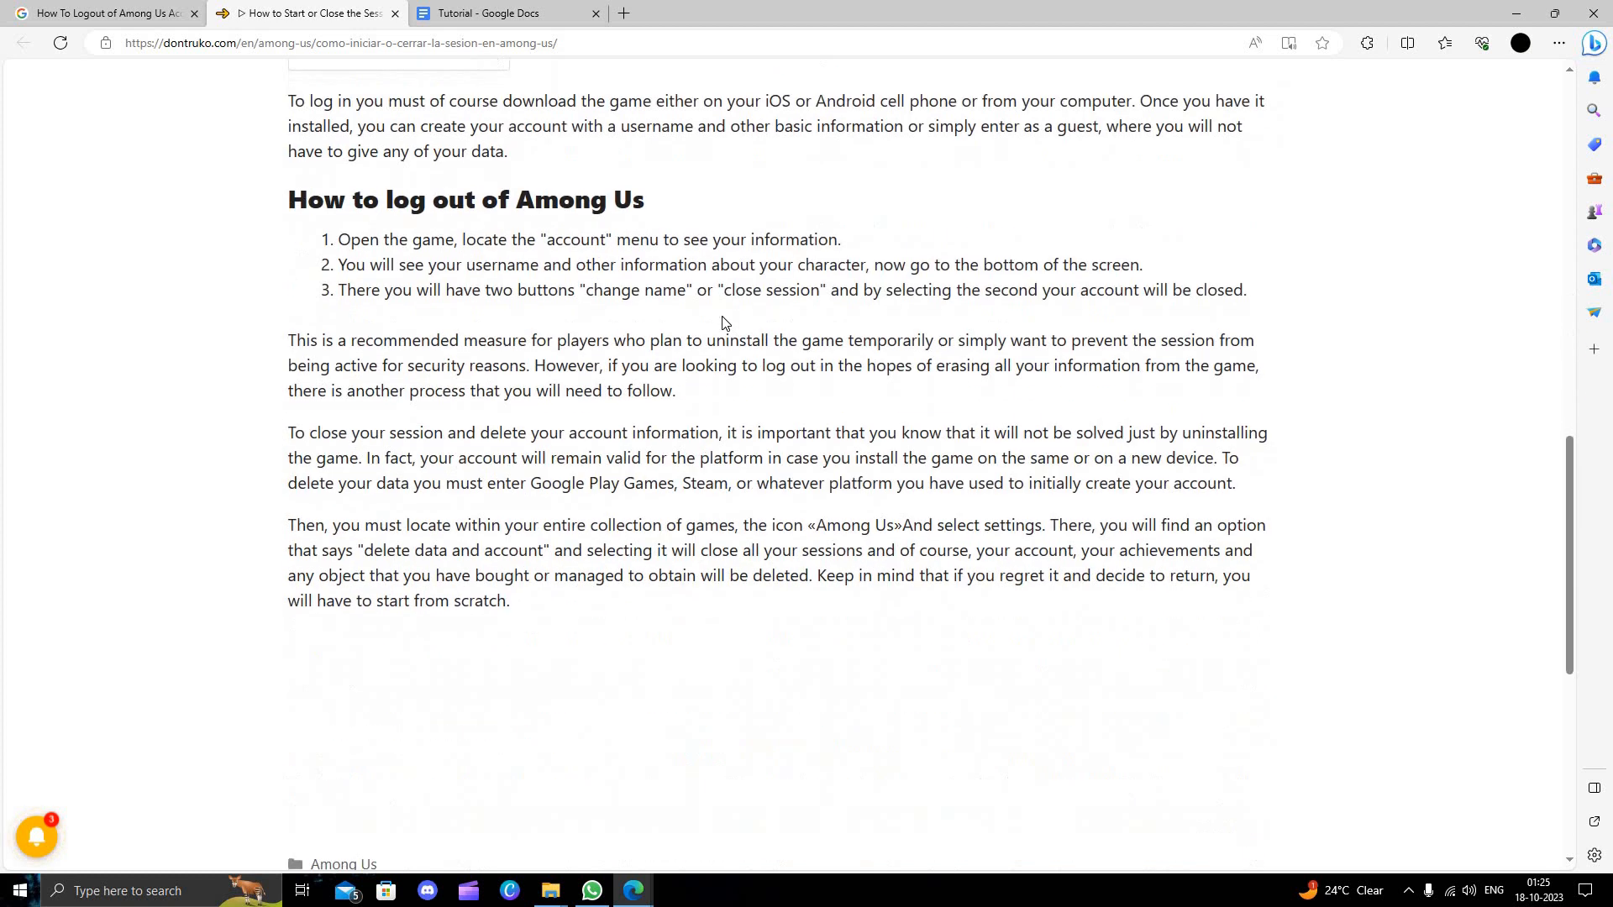
scroll("up", 3)
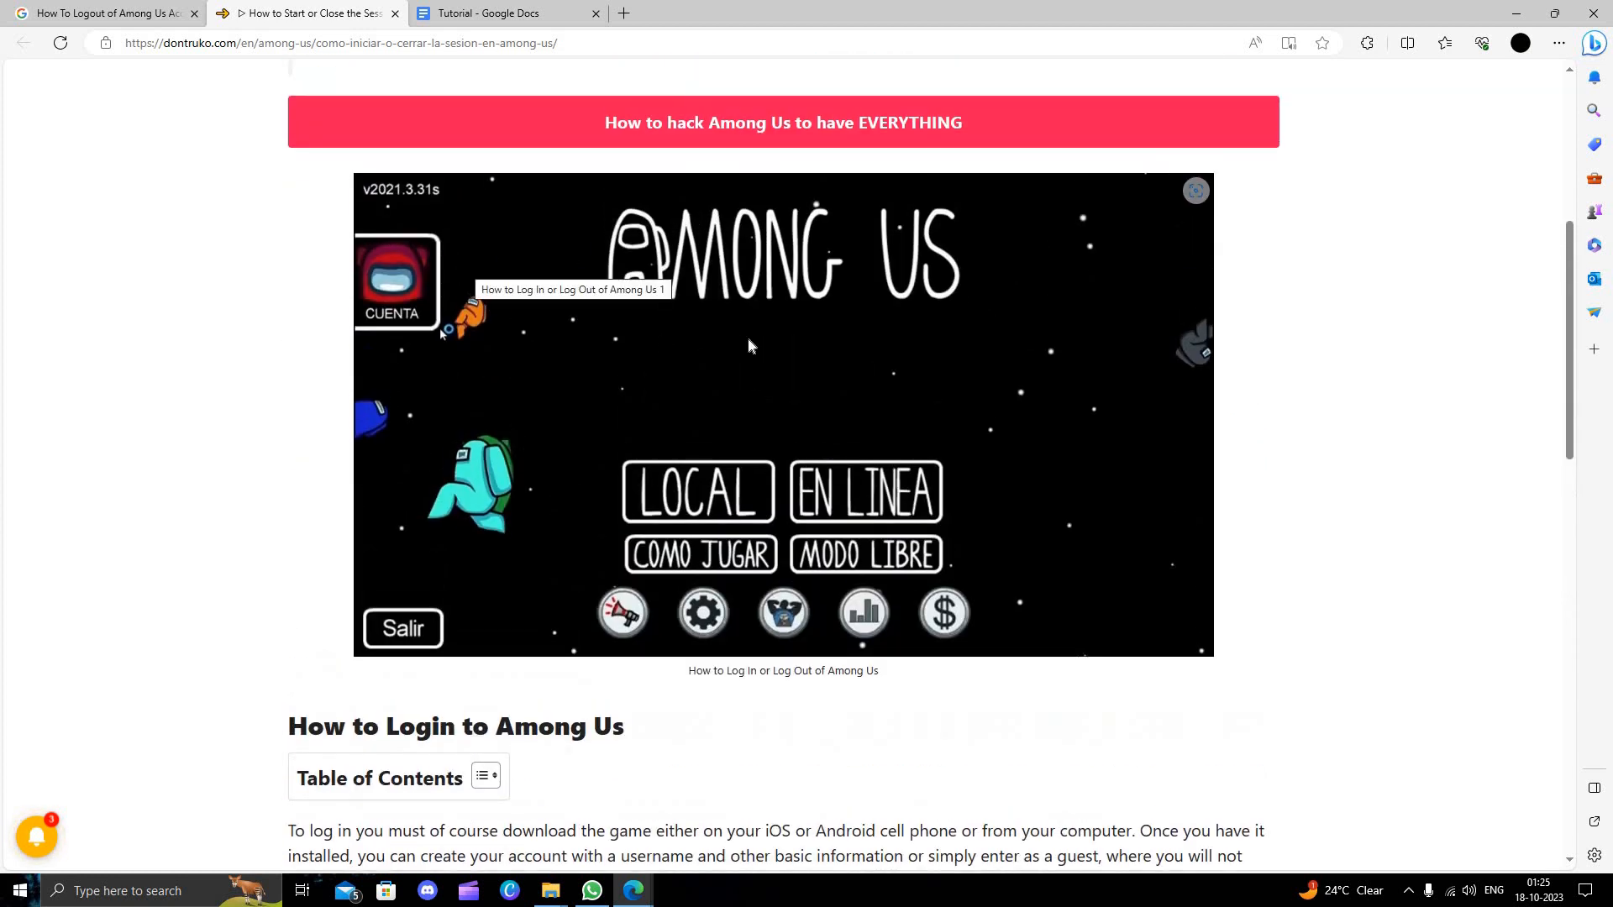
scroll("up", 3)
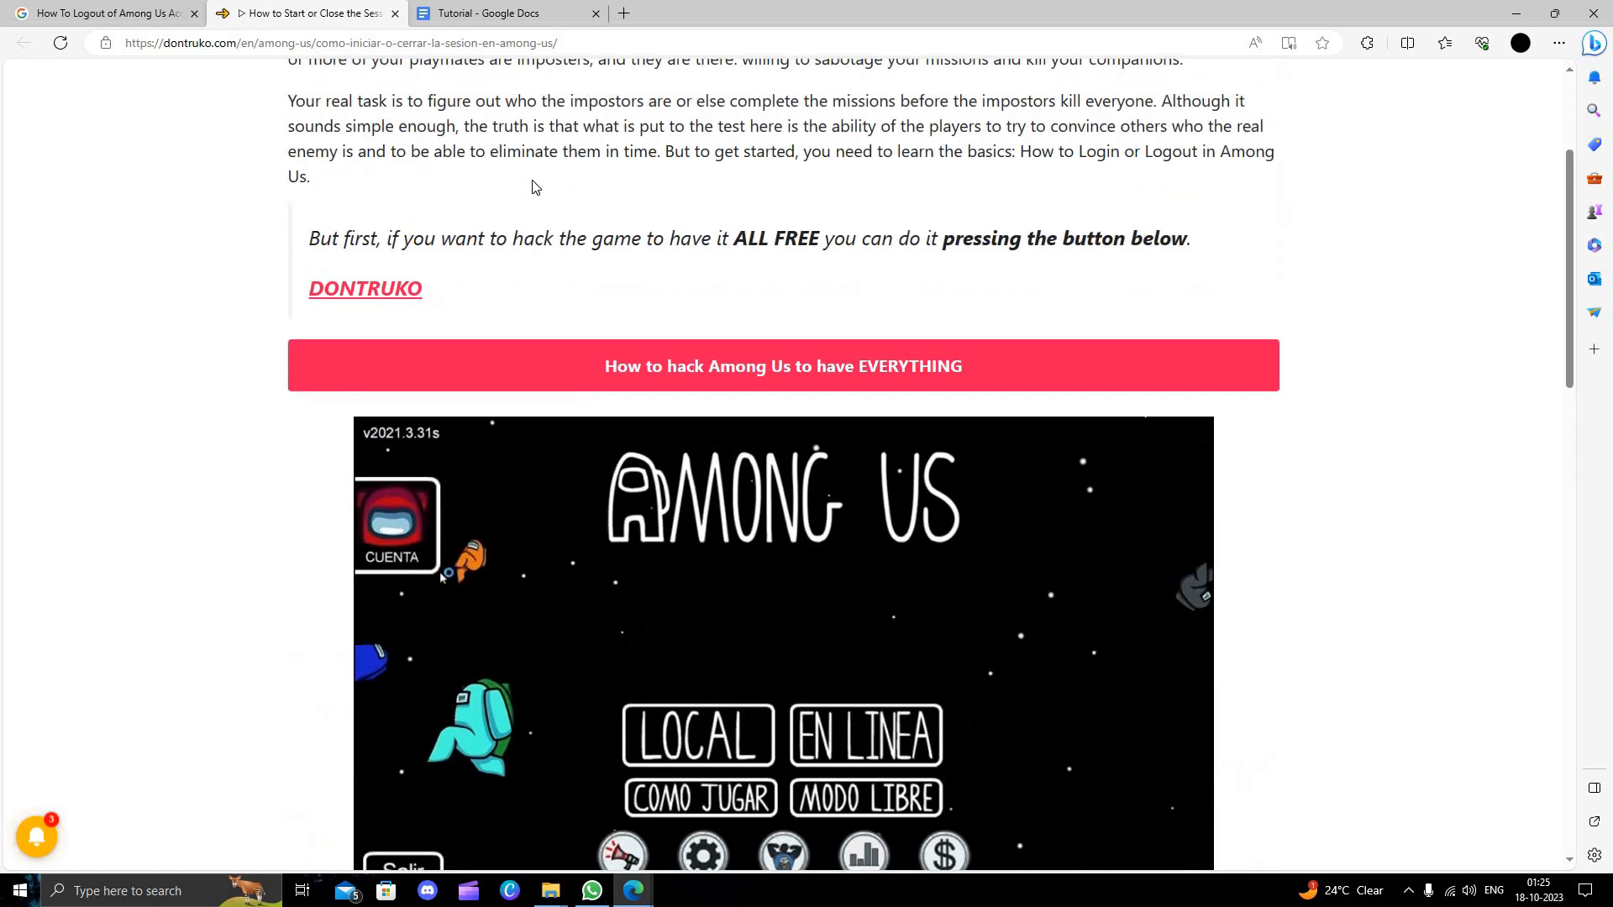
scroll("down", 3)
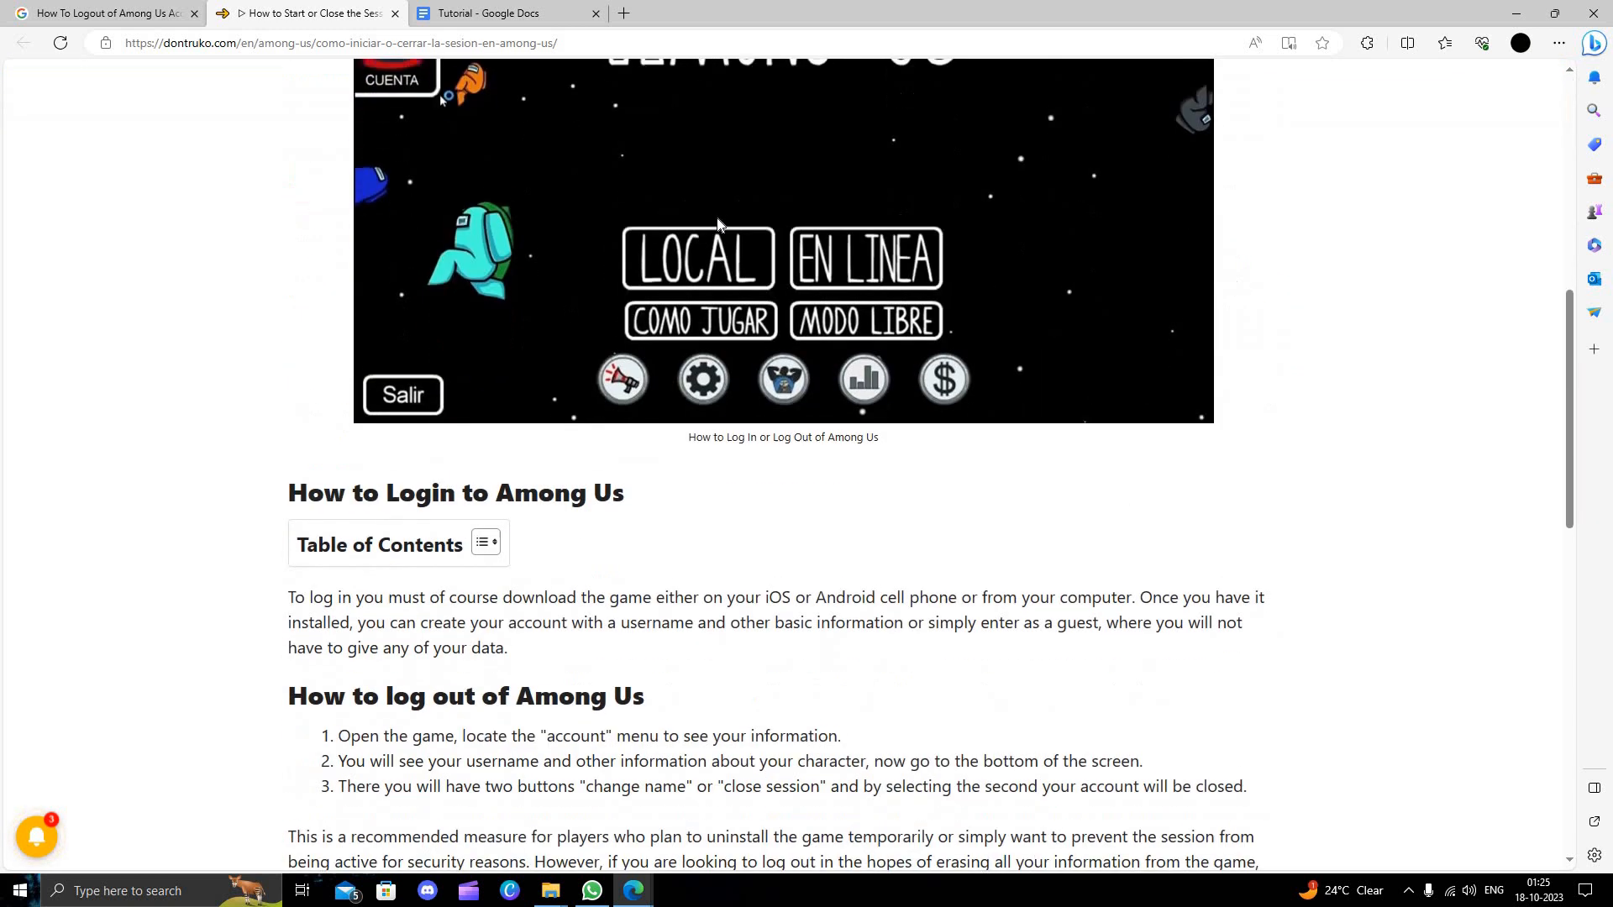
scroll("down", 3)
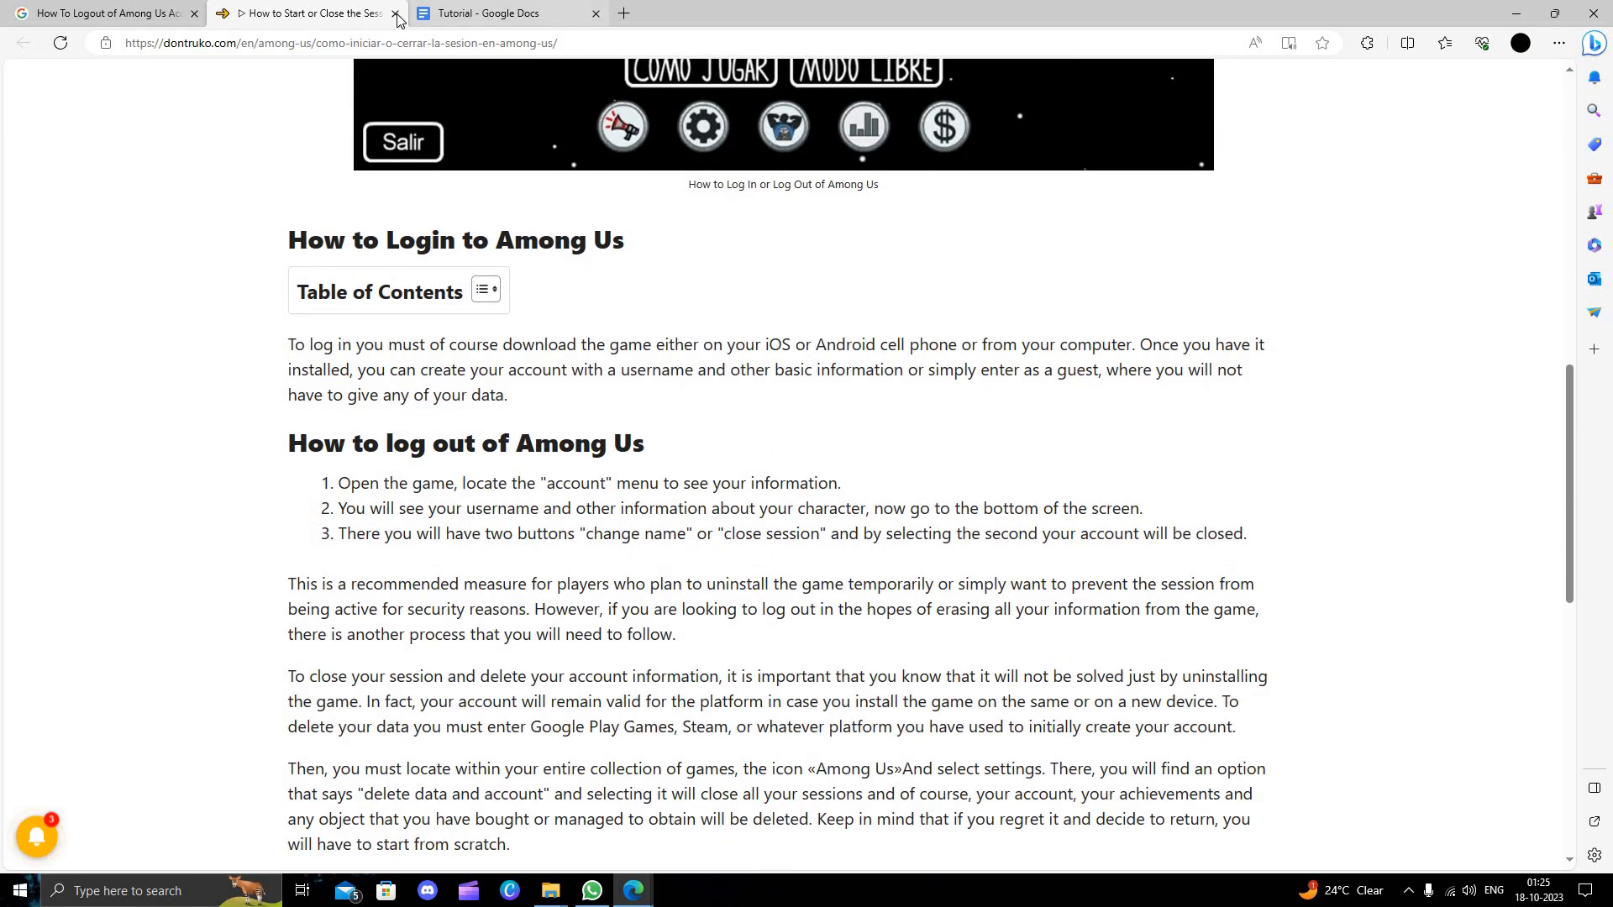